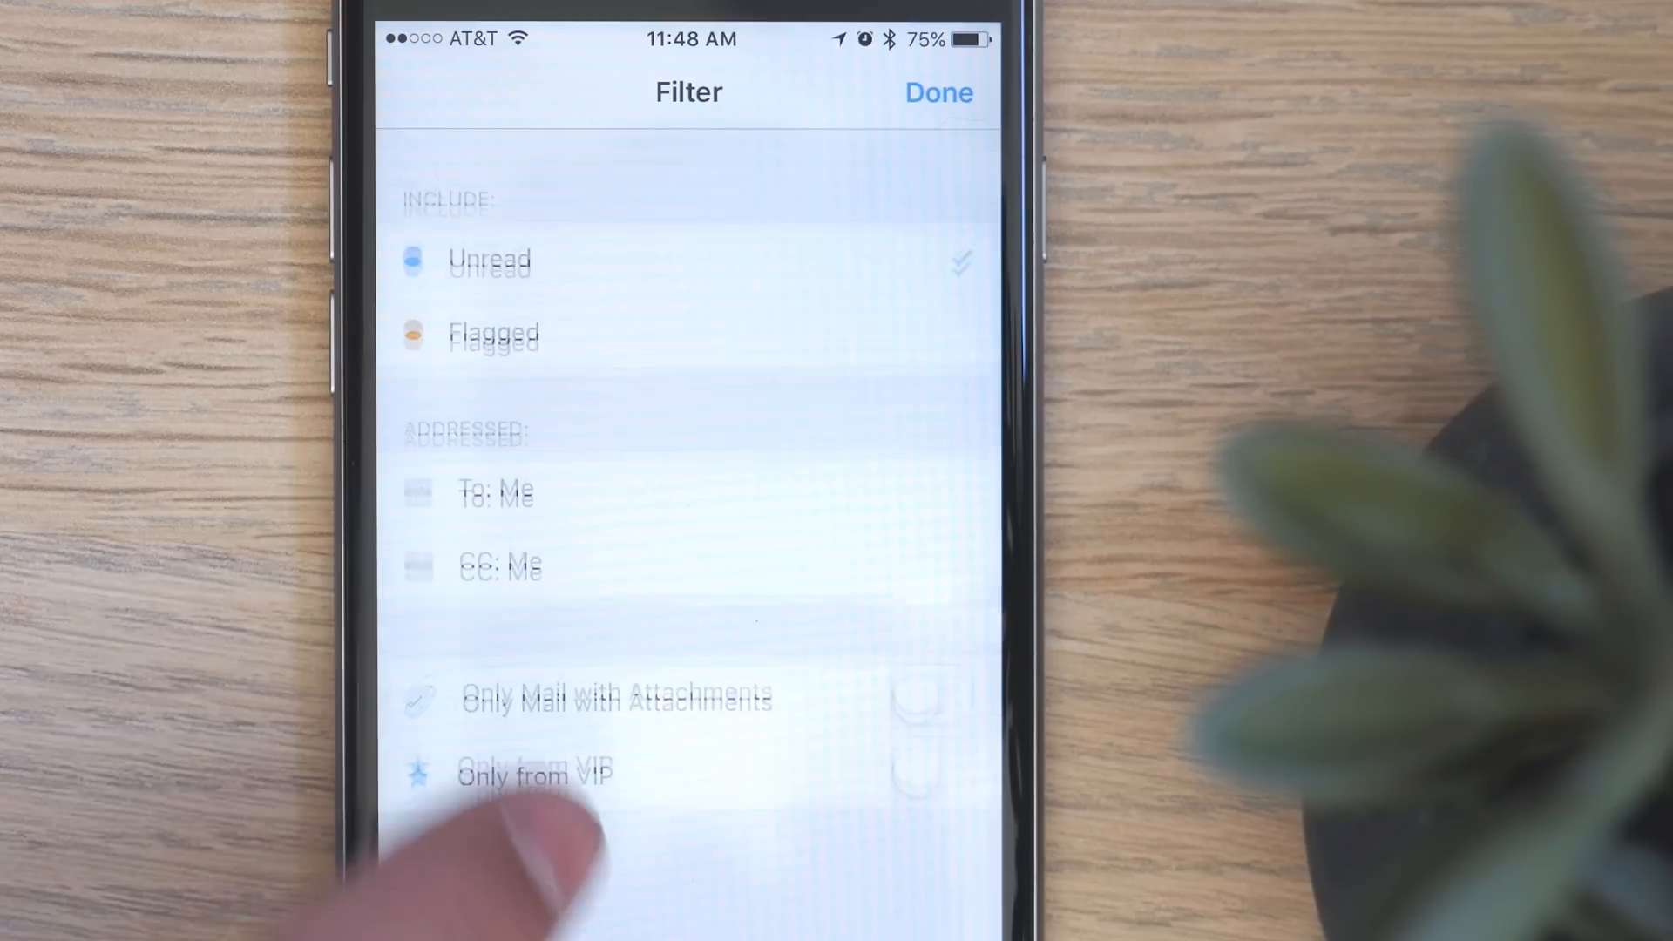
- Close Mail's filter options and read the Yelp Eat24 mailing-list message
click(936, 94)
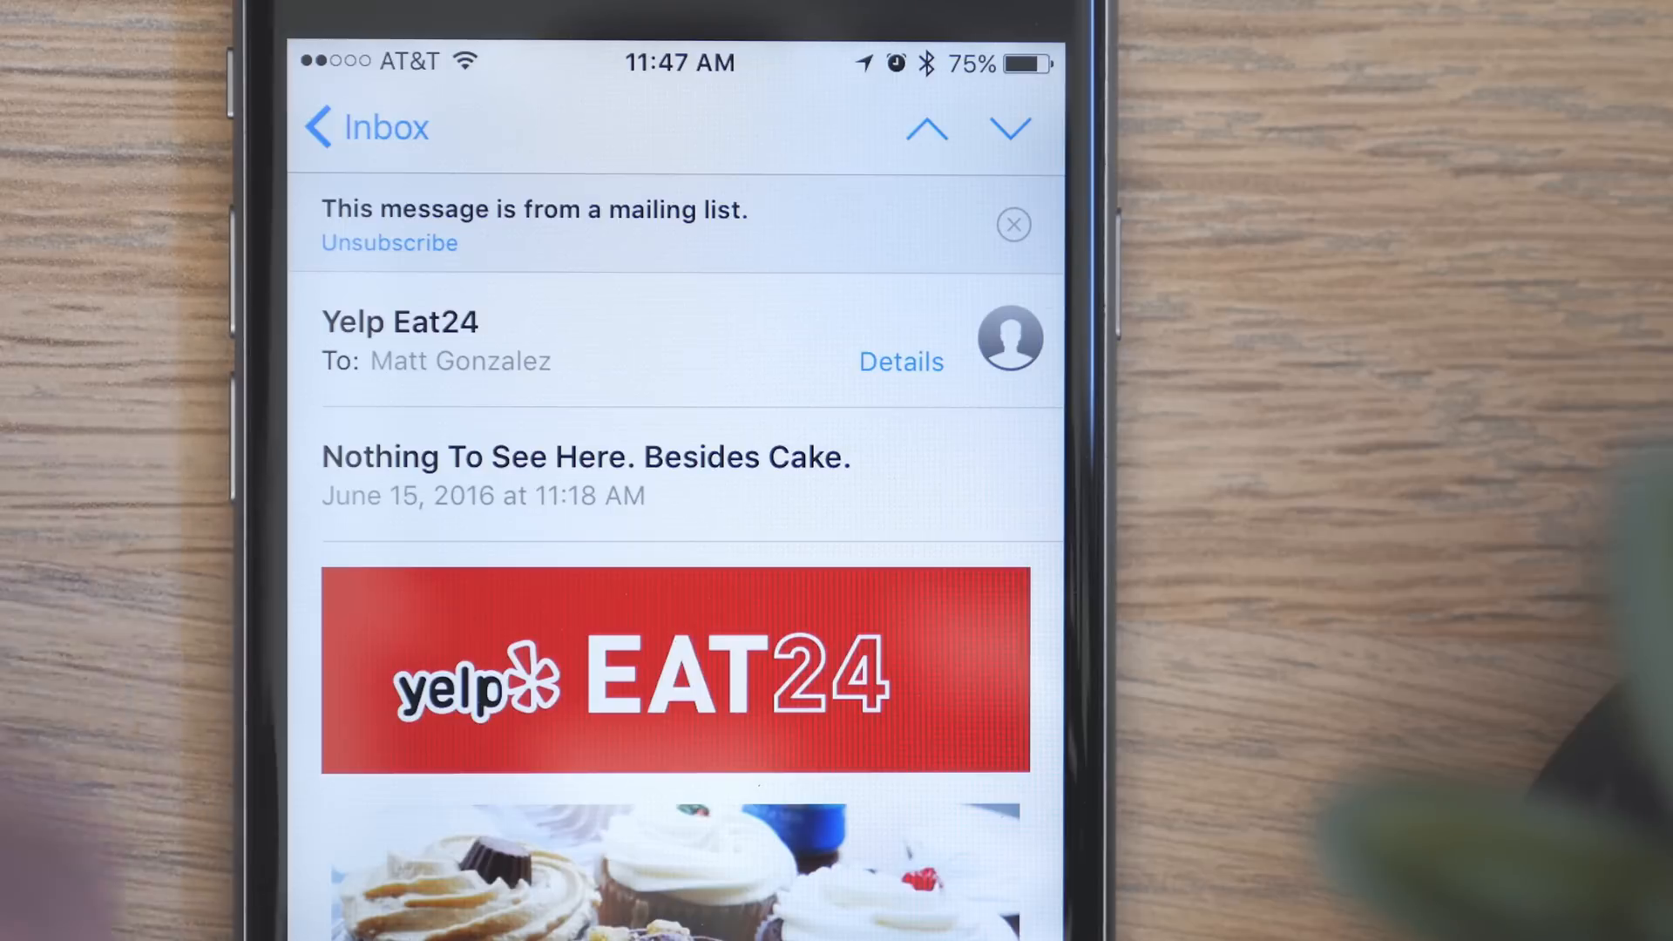
click(389, 242)
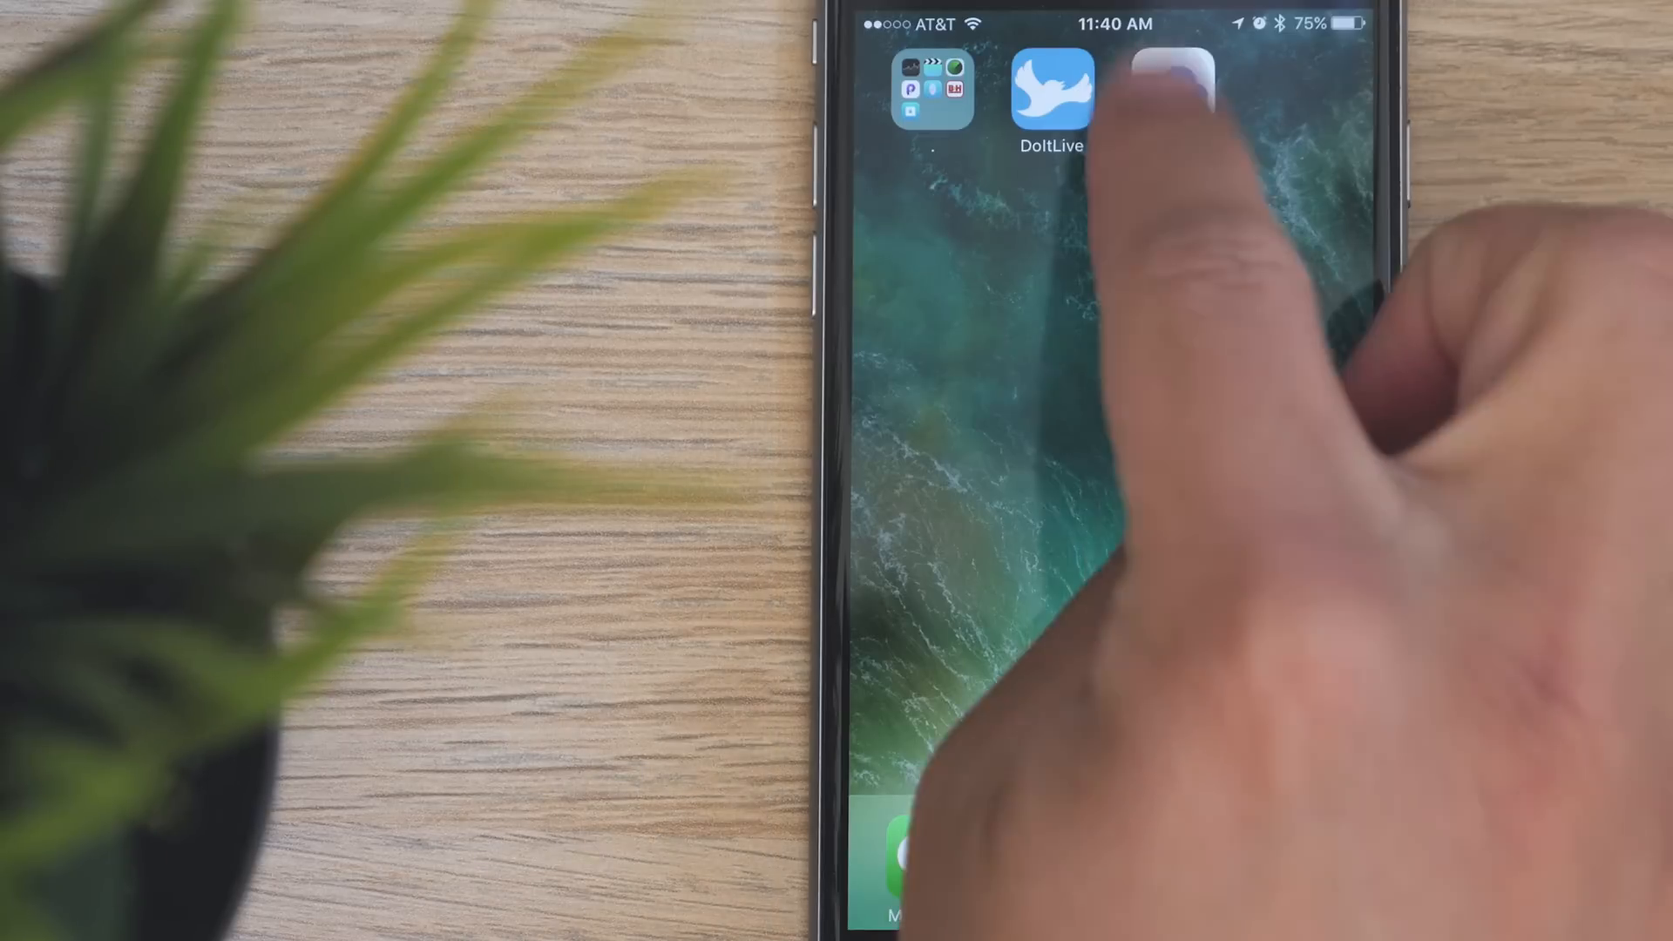
- Launch iCloud Drive and browse its Desktop, Keynote and Pages folders
click(1168, 90)
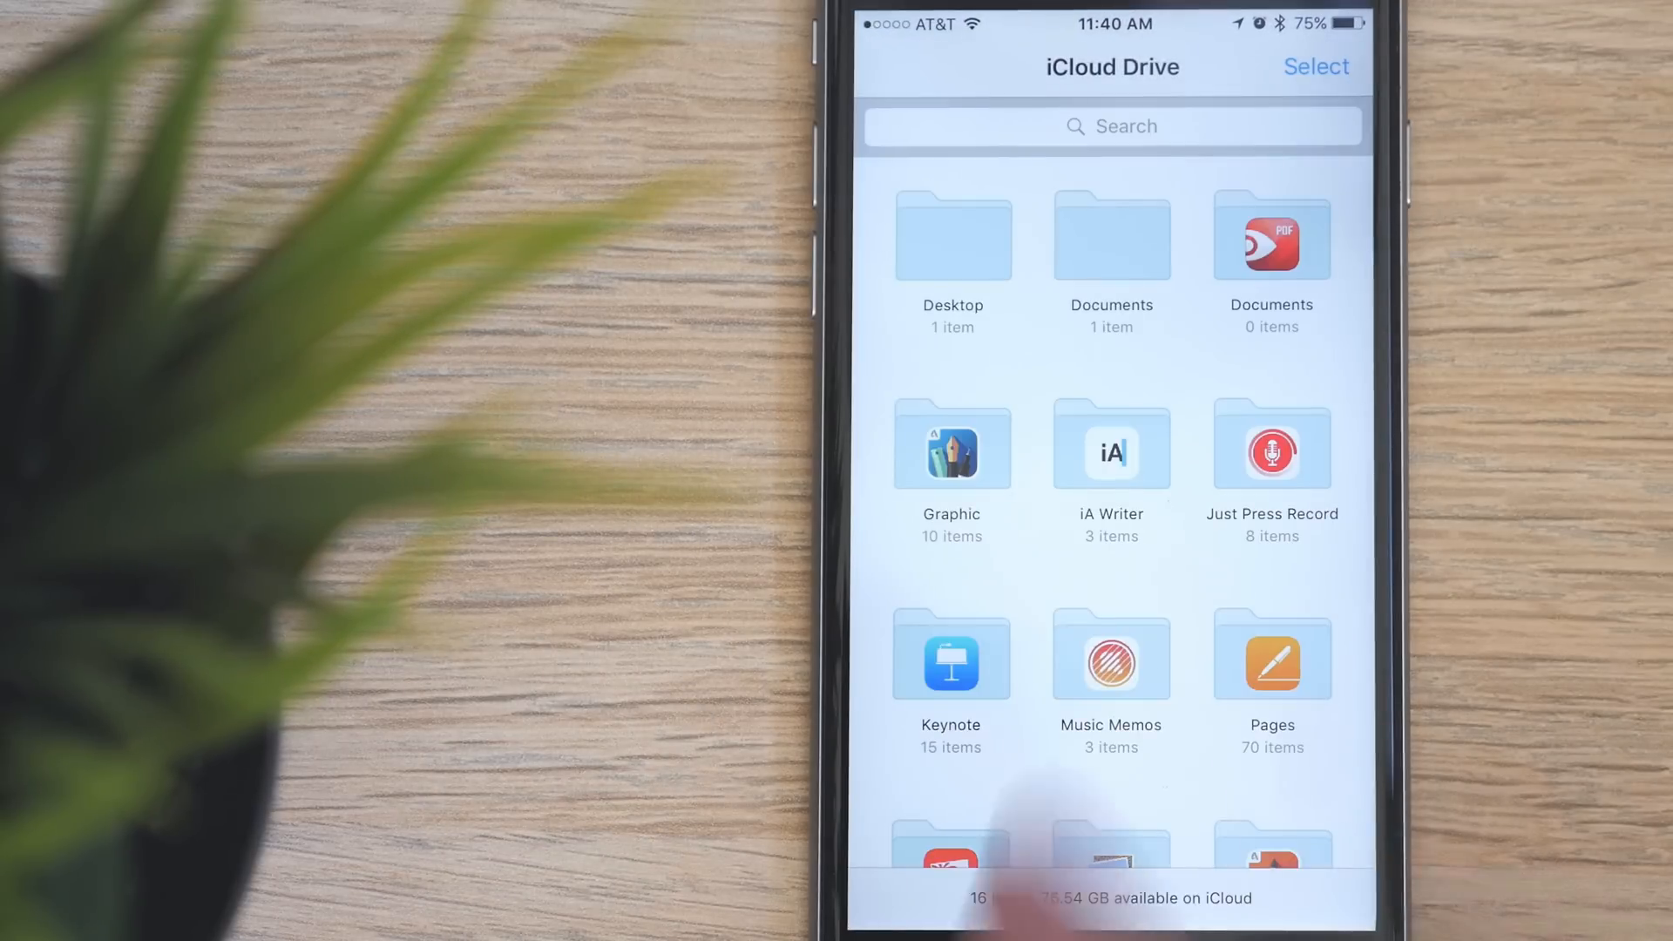
click(952, 236)
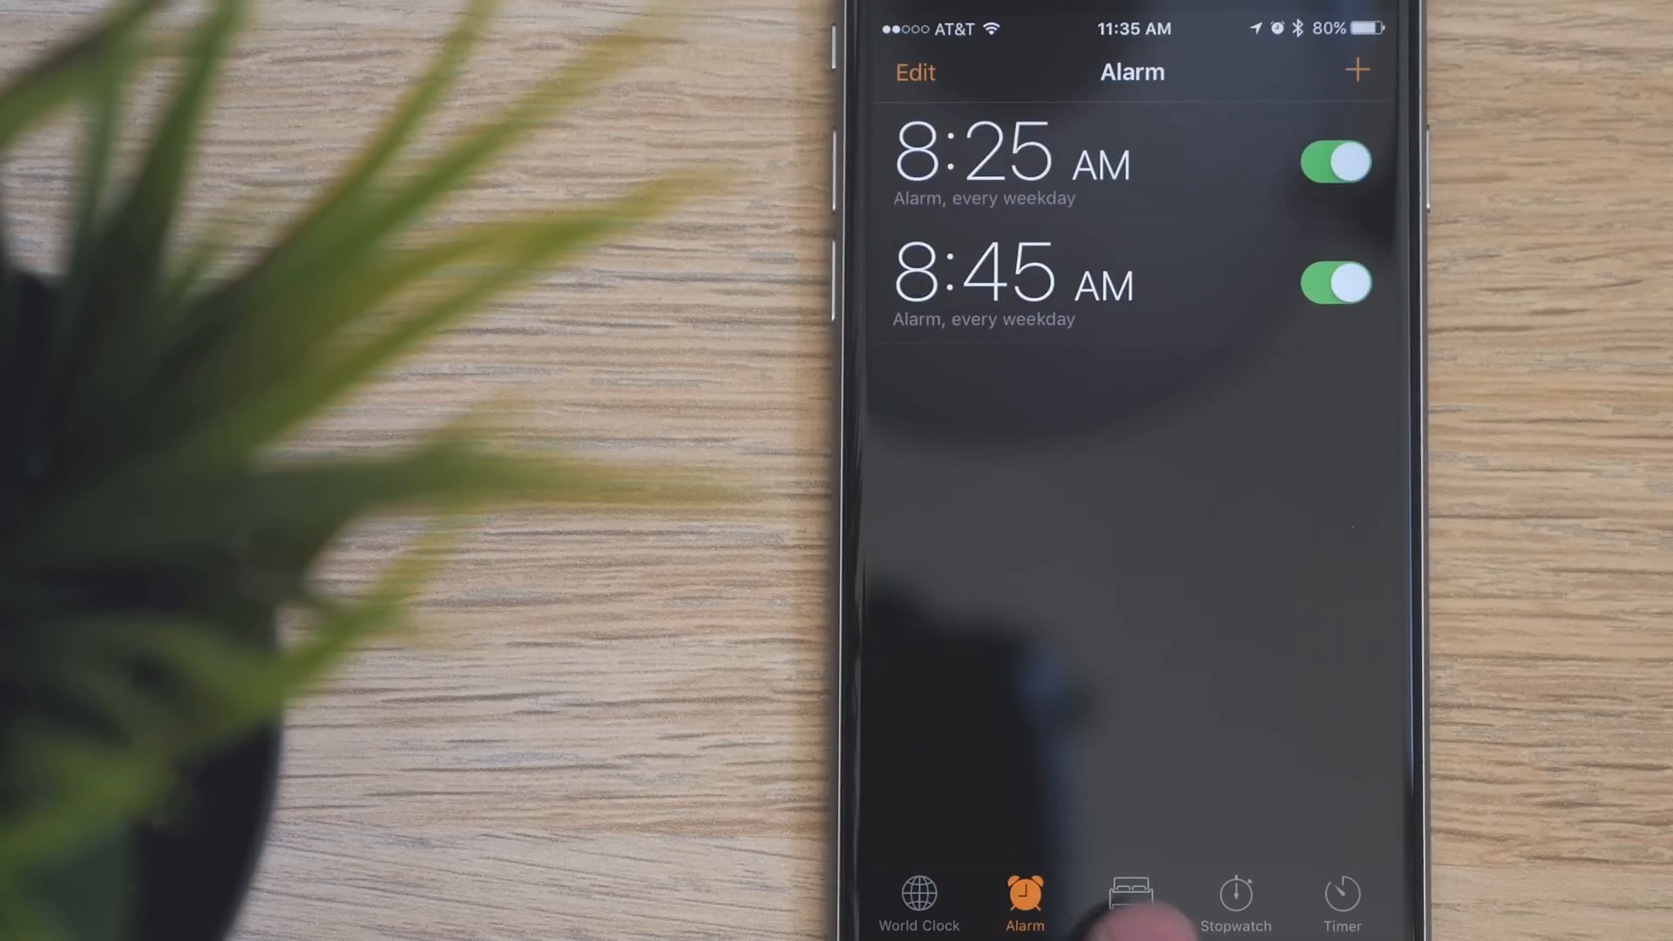
- Show Clock's Stopwatch at zero, then move to the countdown Timer
click(1235, 902)
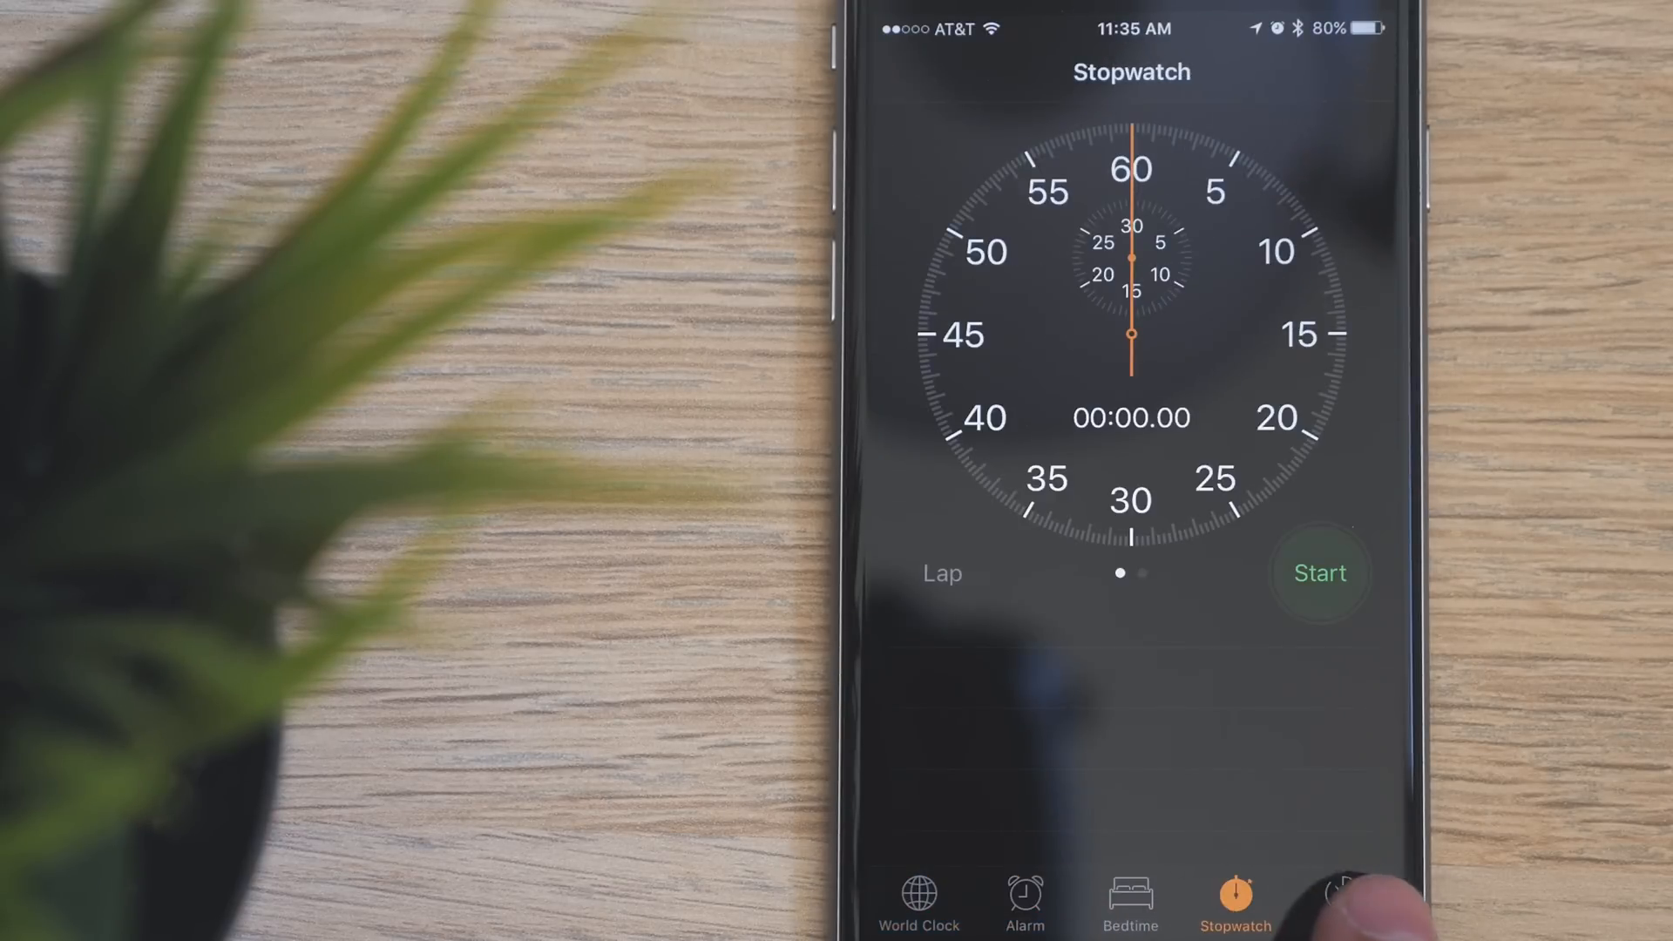
click(1130, 905)
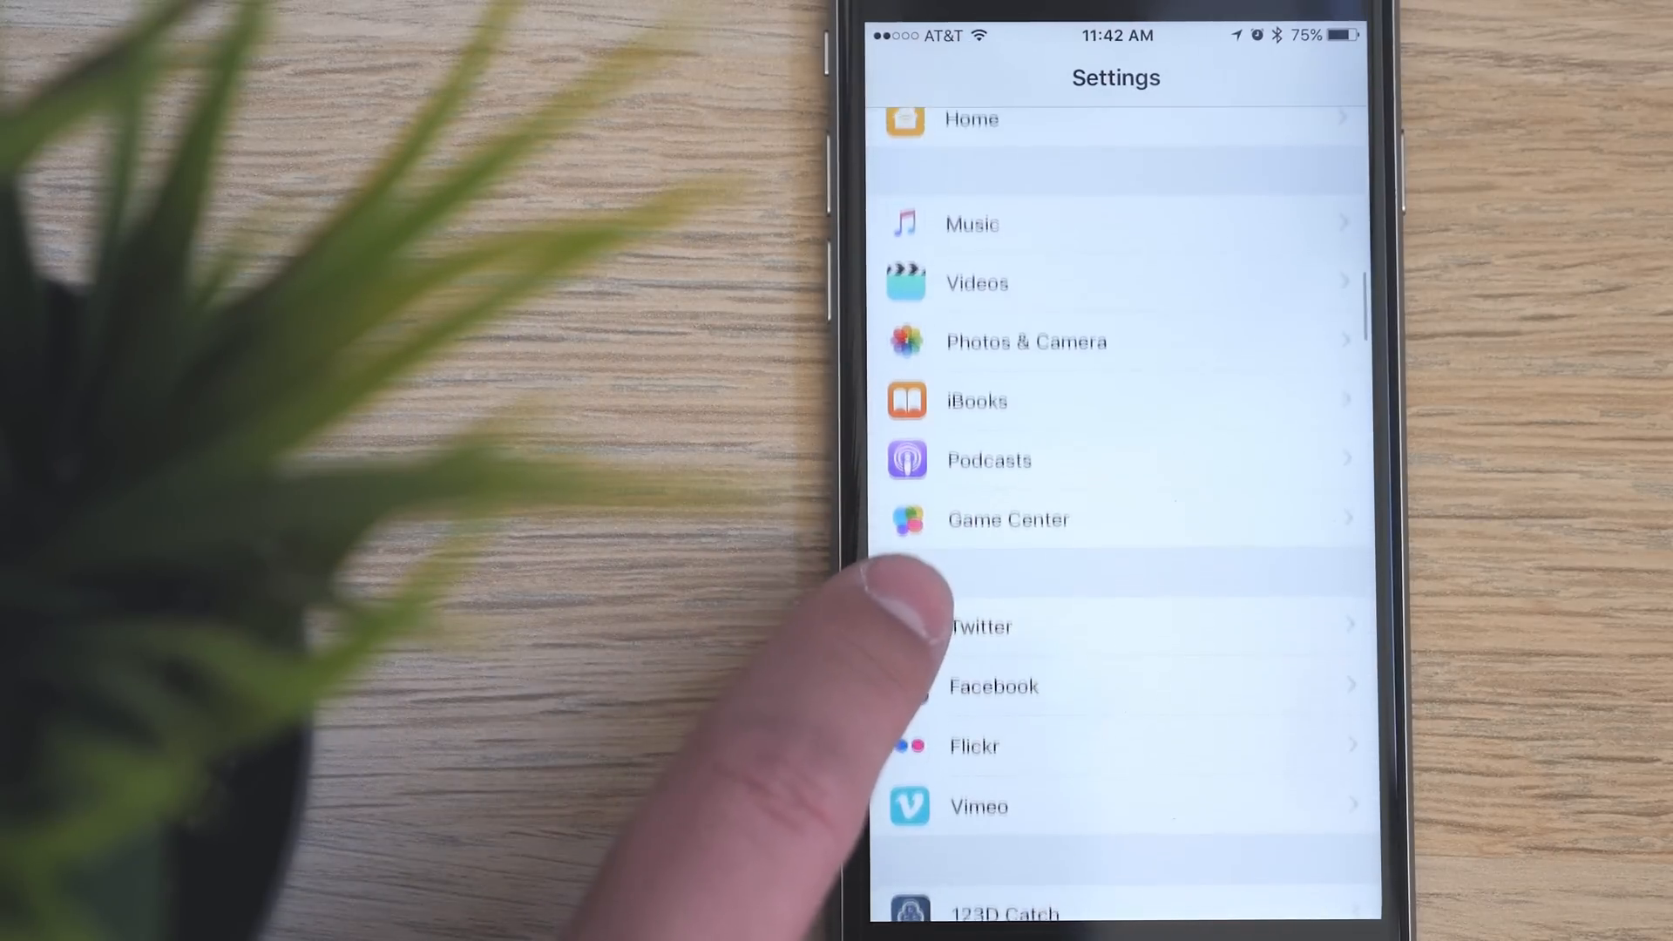
- Scroll Settings down to the Music, Videos, Photos & Camera and Twitter/Facebook entries
scroll(down, 3)
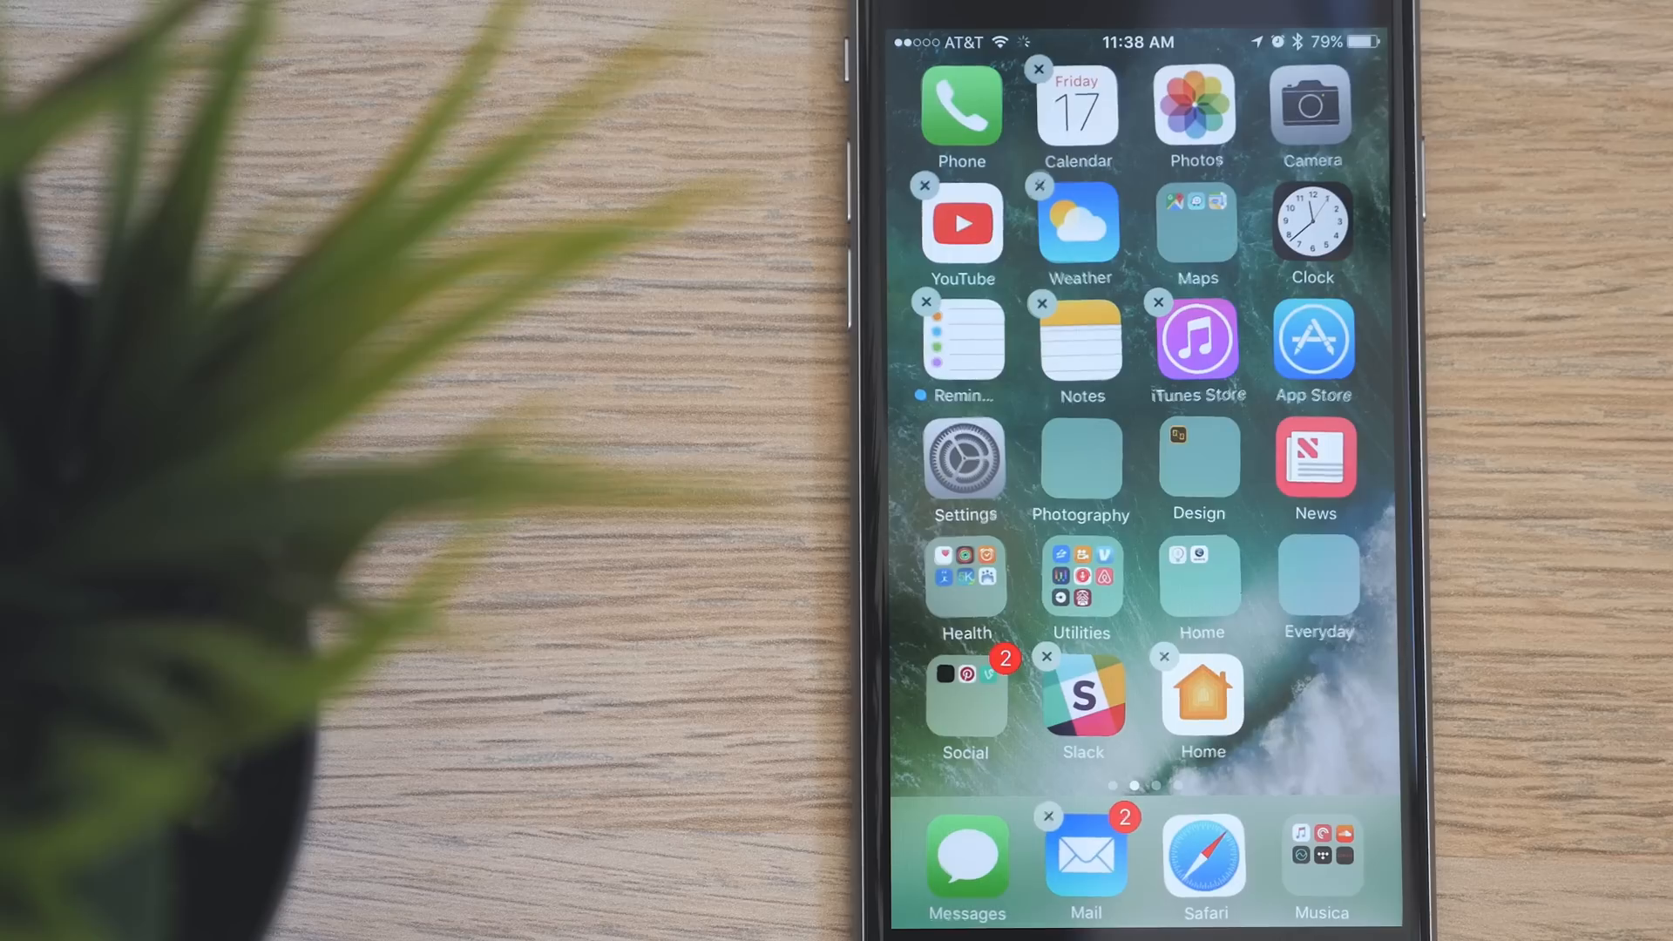
- Delete the Calendar app, then confirm Siri's 2 PM appointment for tomorrow
click(1039, 70)
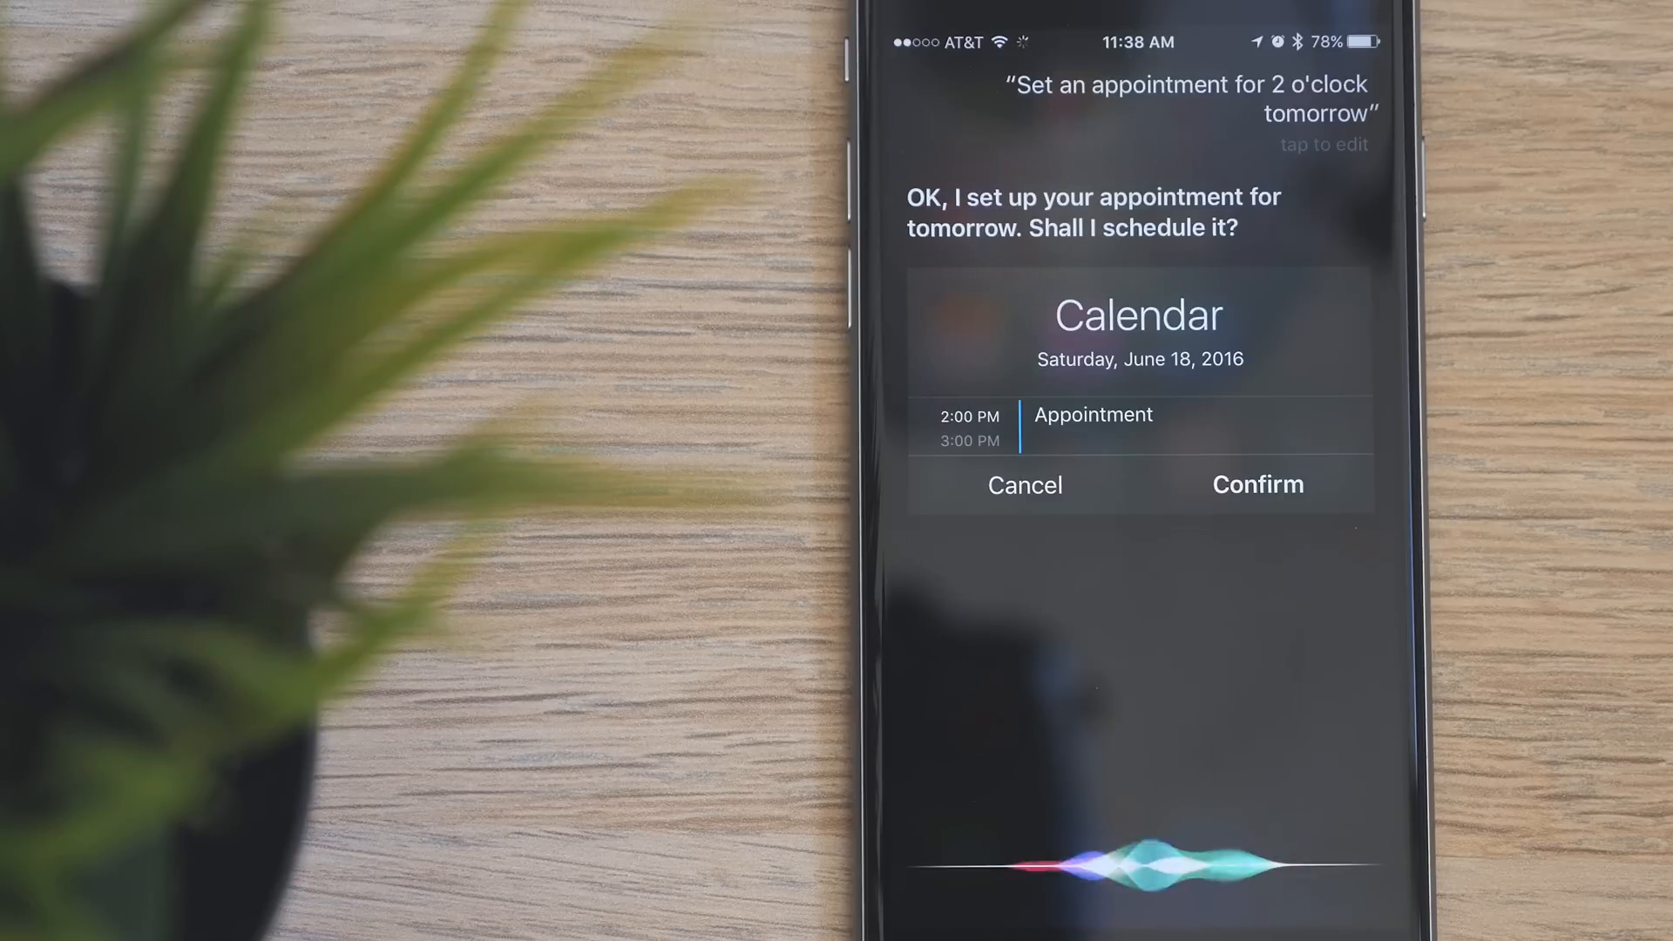
click(1257, 483)
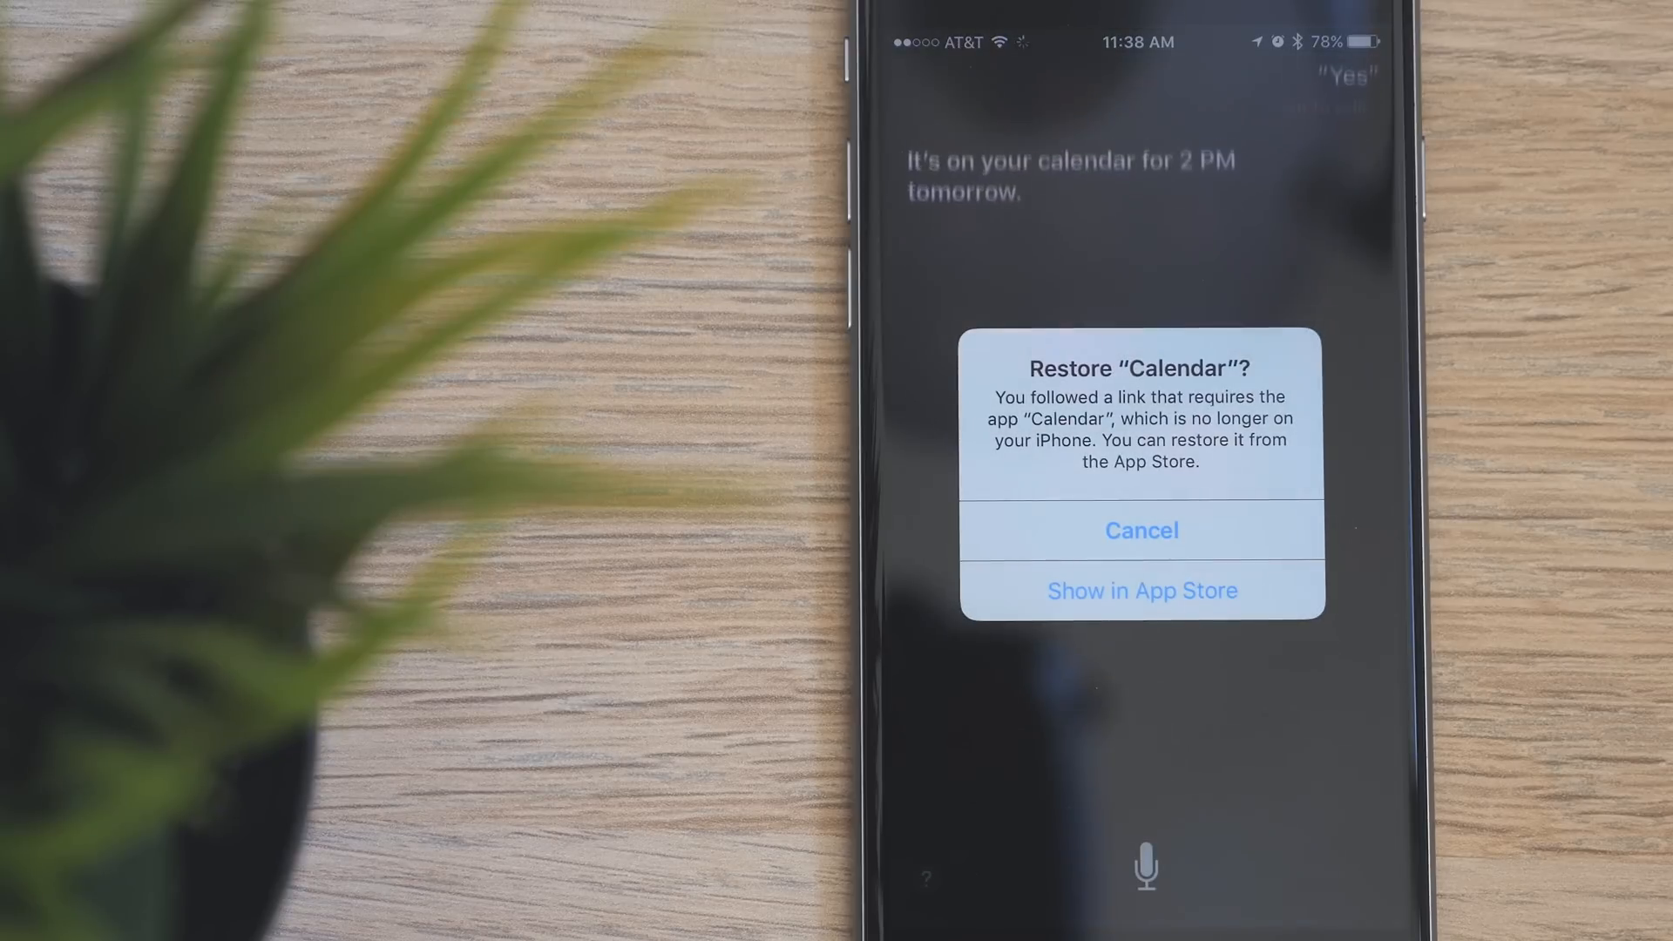